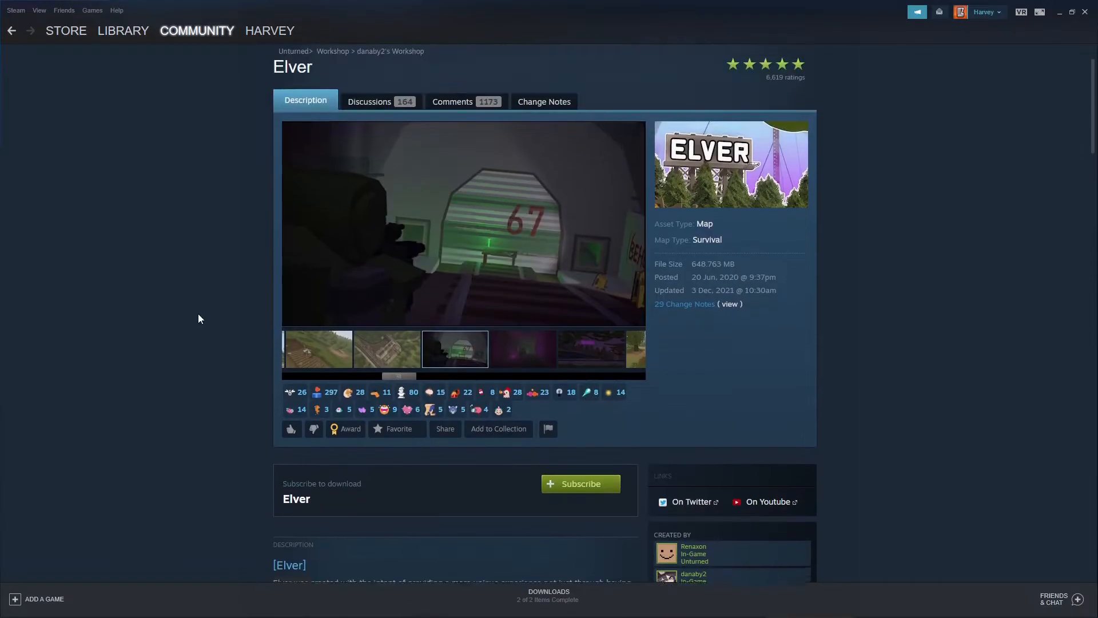
# Browse the Elver map's Workshop page and its screenshots
pyautogui.scroll(-3)
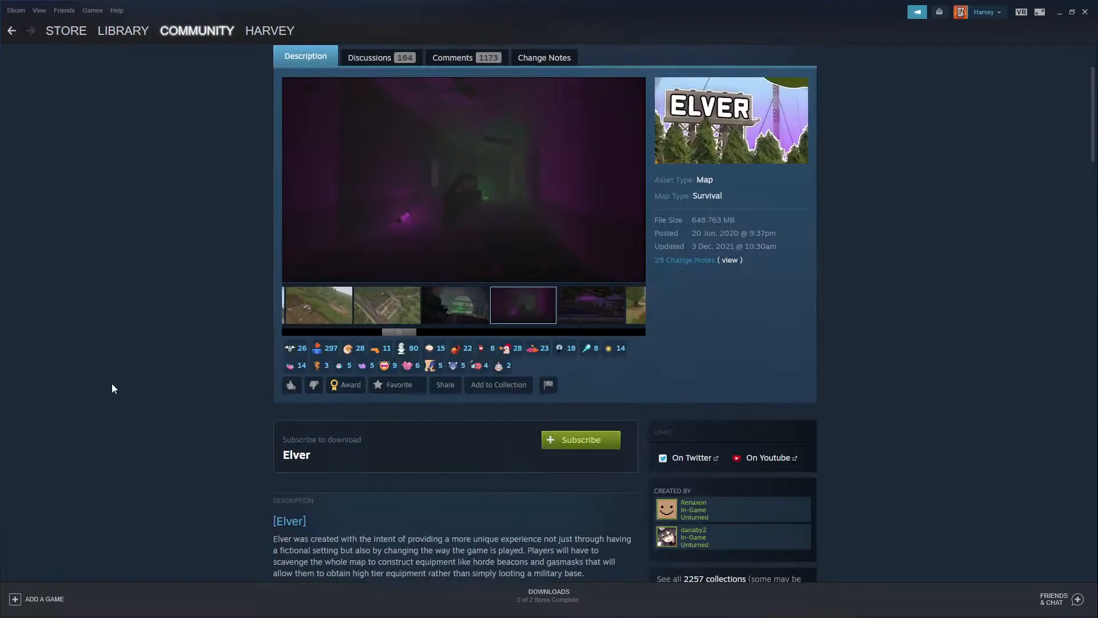
pyautogui.click(318, 305)
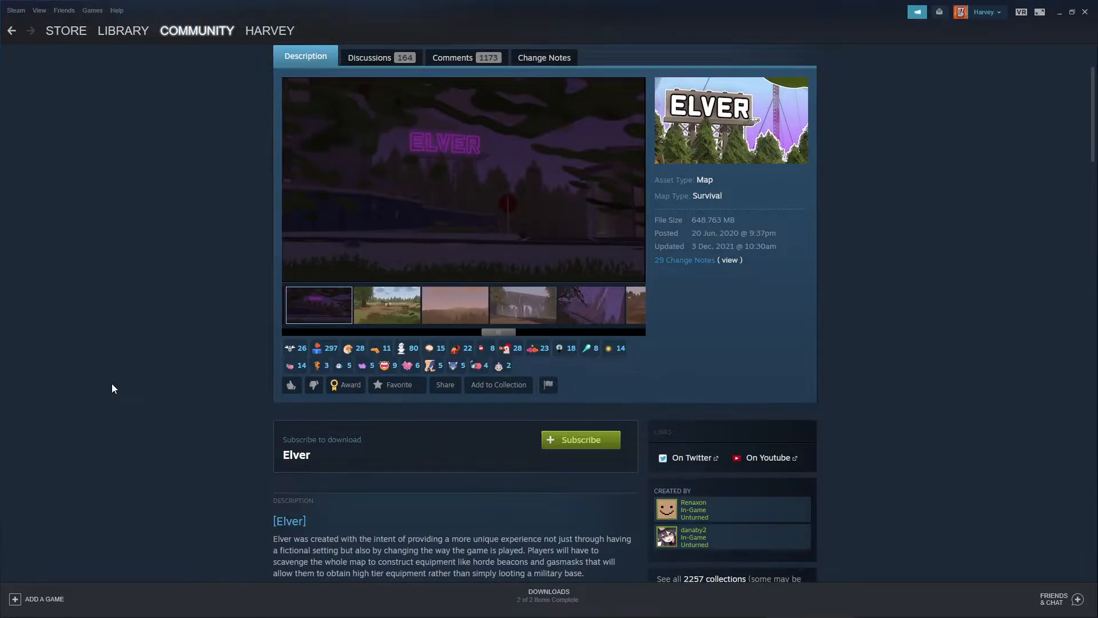
pyautogui.scroll(-3)
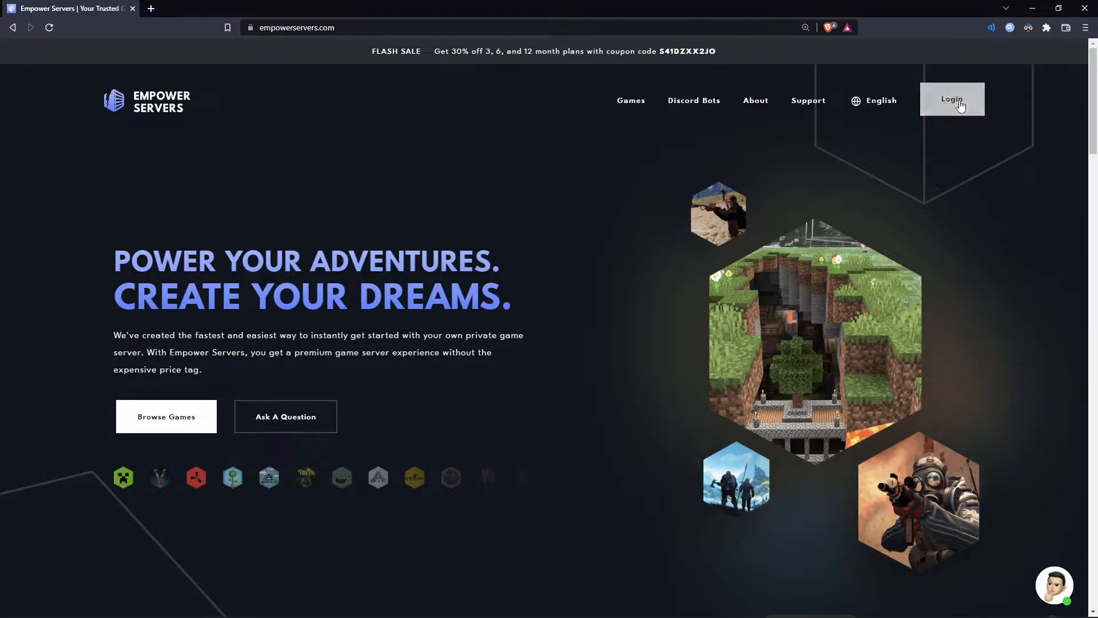
# Log in and reach WorkshopDownloadConfig.json in Servers/Default via the File Manager
pyautogui.click(951, 98)
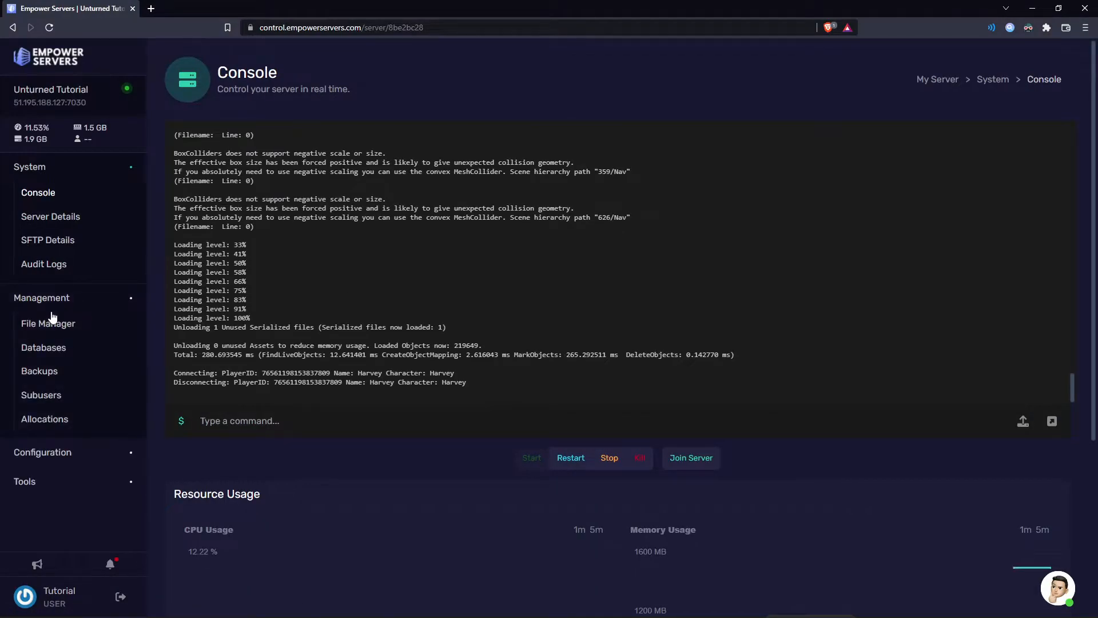
pyautogui.click(48, 322)
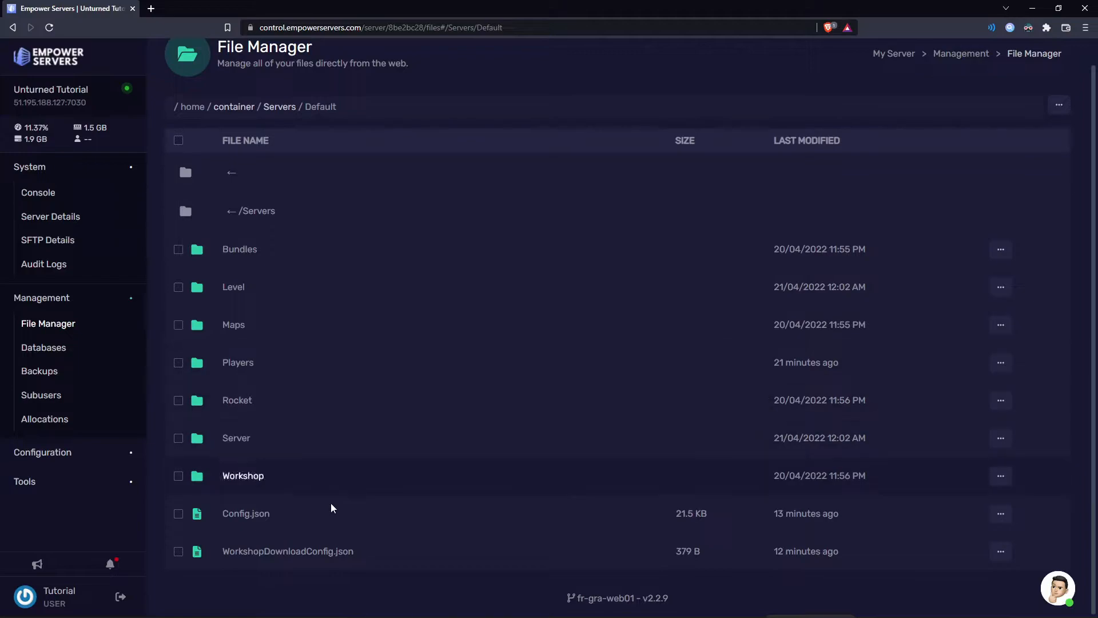
pyautogui.click(289, 552)
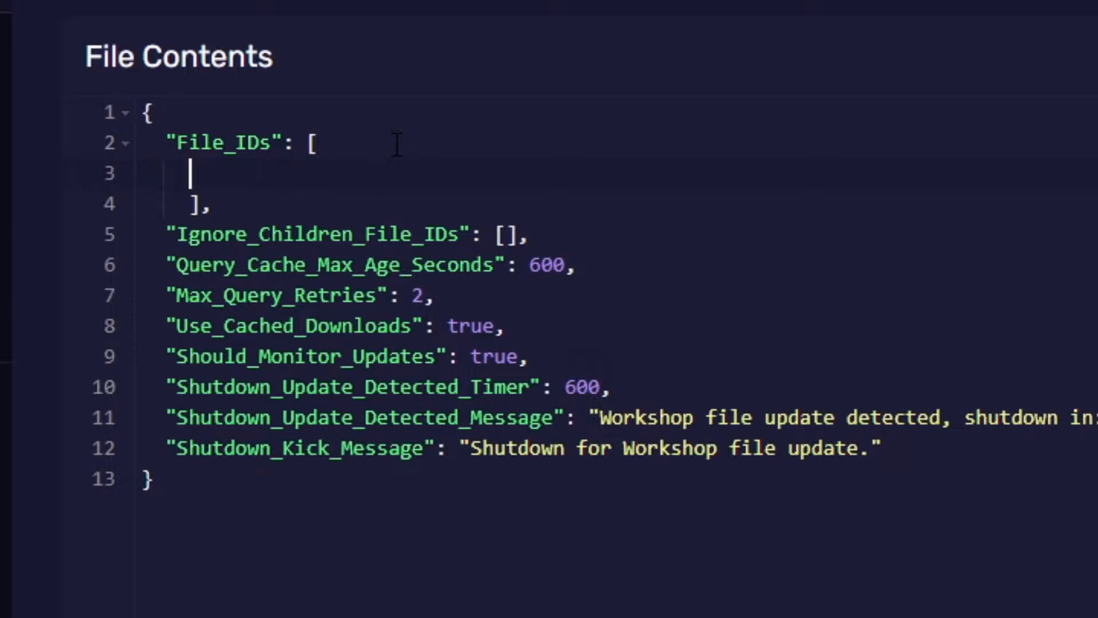
pyautogui.write('https://steamcommunity.com/sharedfiles/filedetails/?id=2136497468')
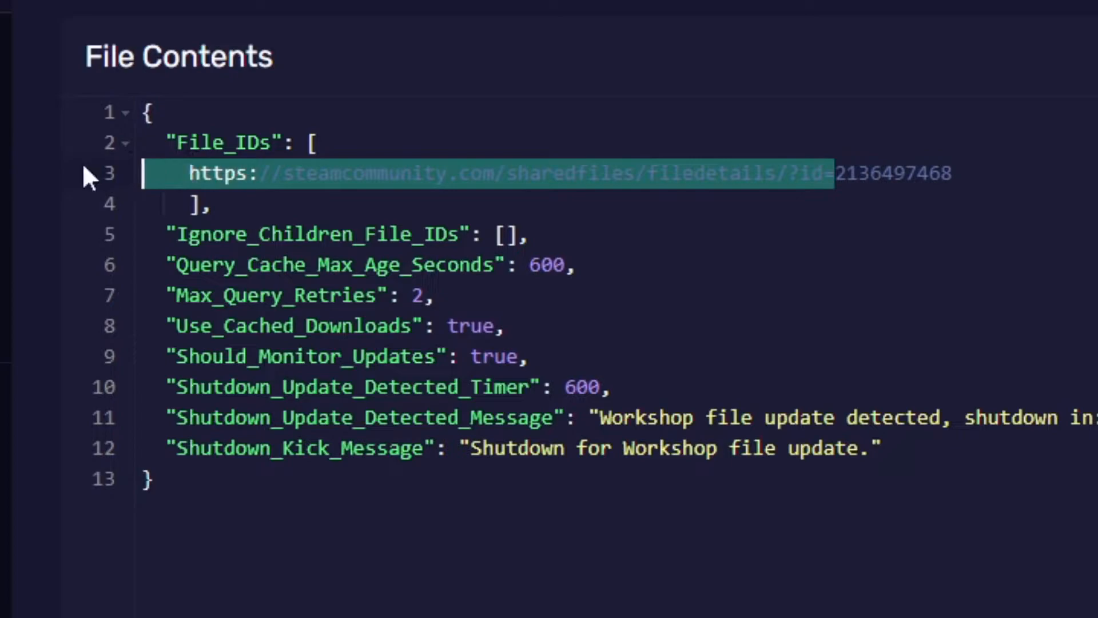
pyautogui.write('2136497468')
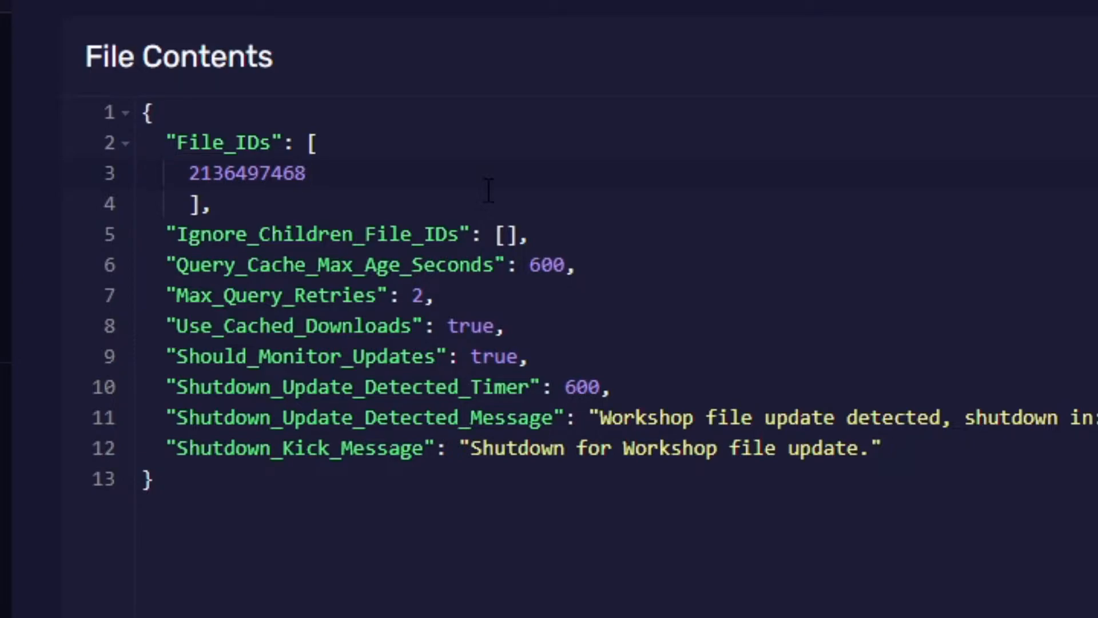
pyautogui.write(',')
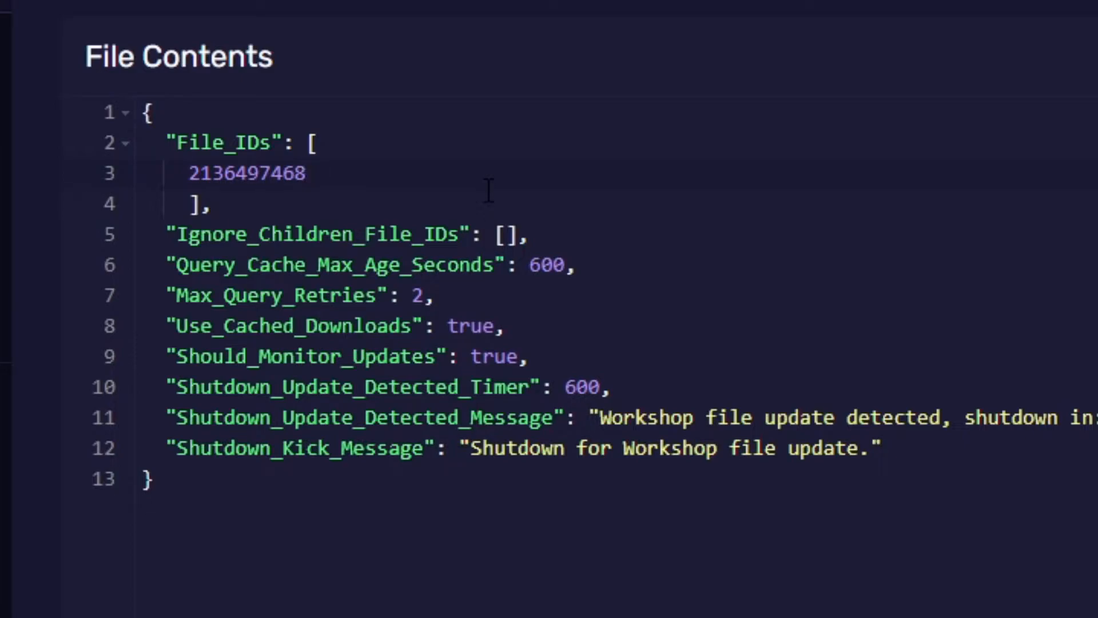
pyautogui.write(',')
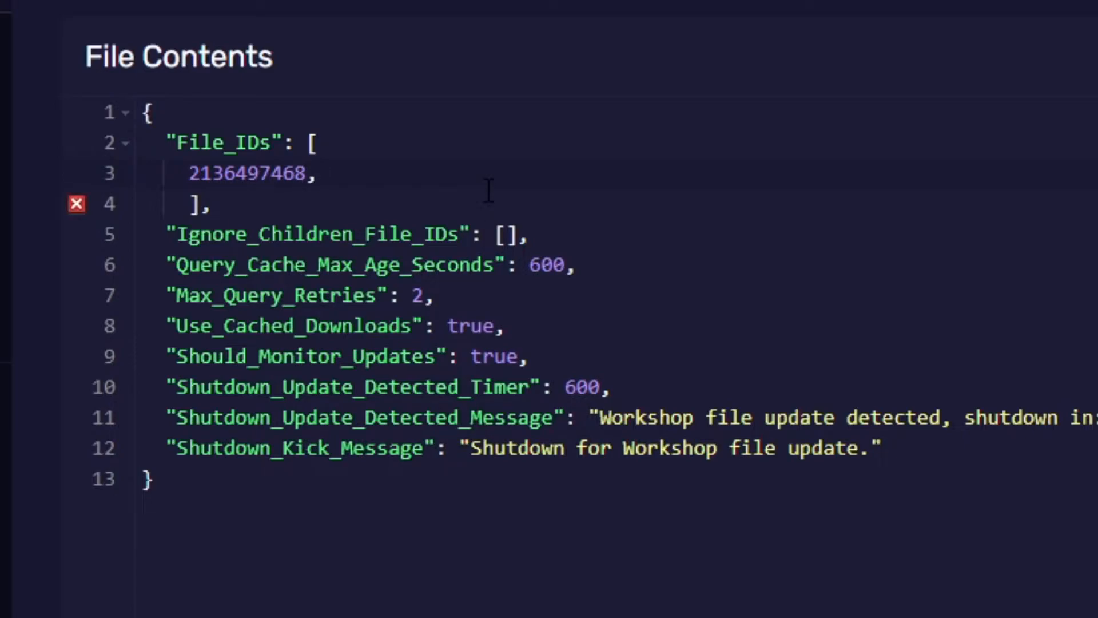
pyautogui.write('2136497468')
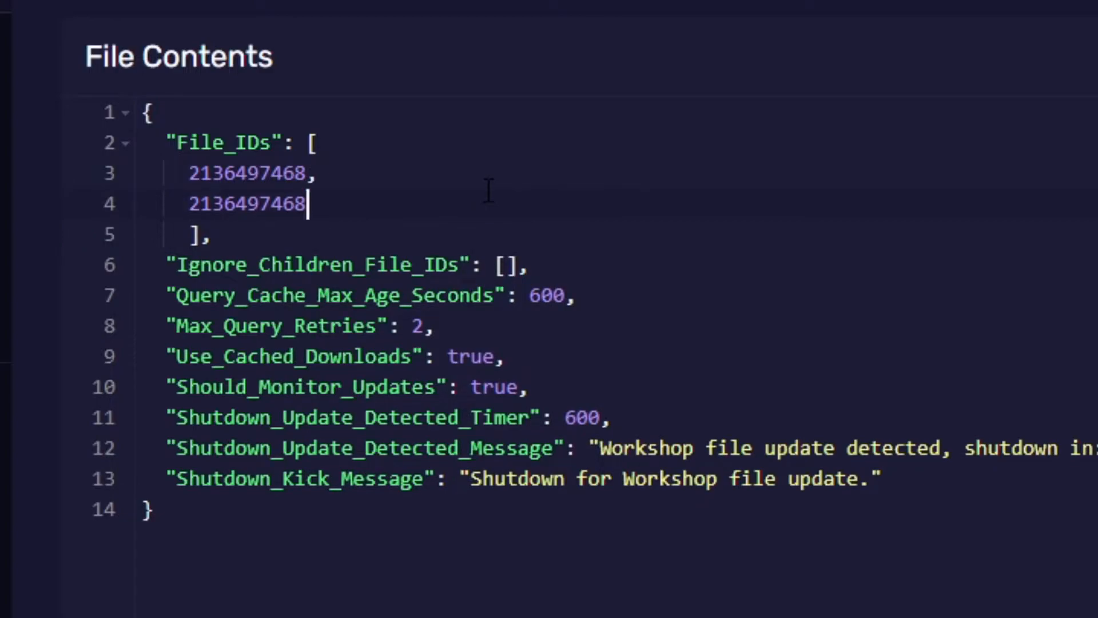
pyautogui.write(',')
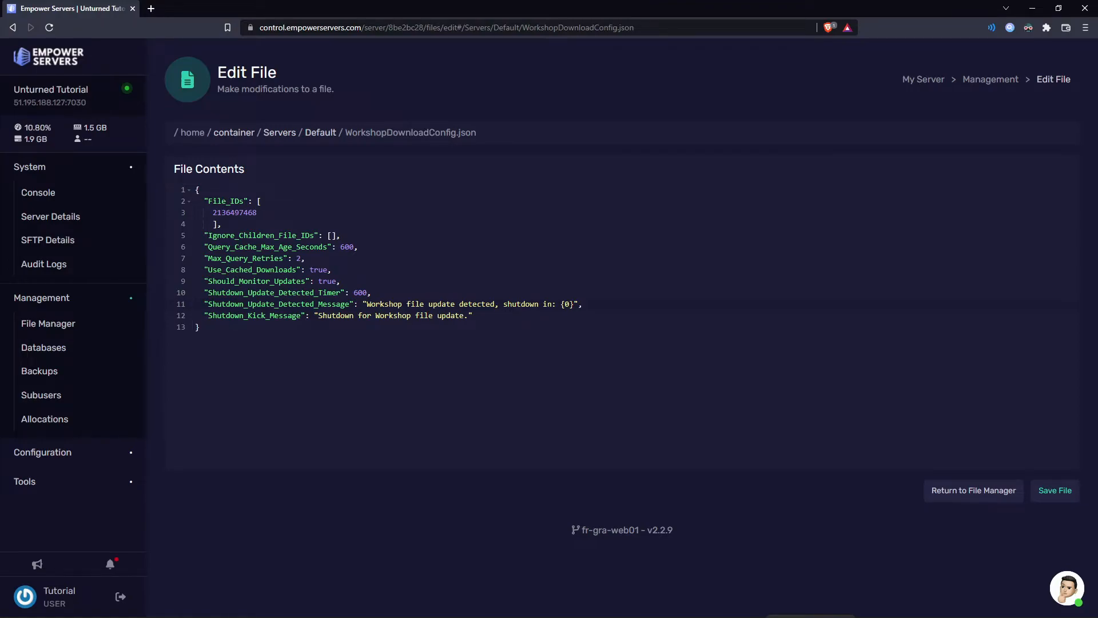
# Save the config and check the console log shows Elver downloaded, then return to File Manager
pyautogui.click(1053, 490)
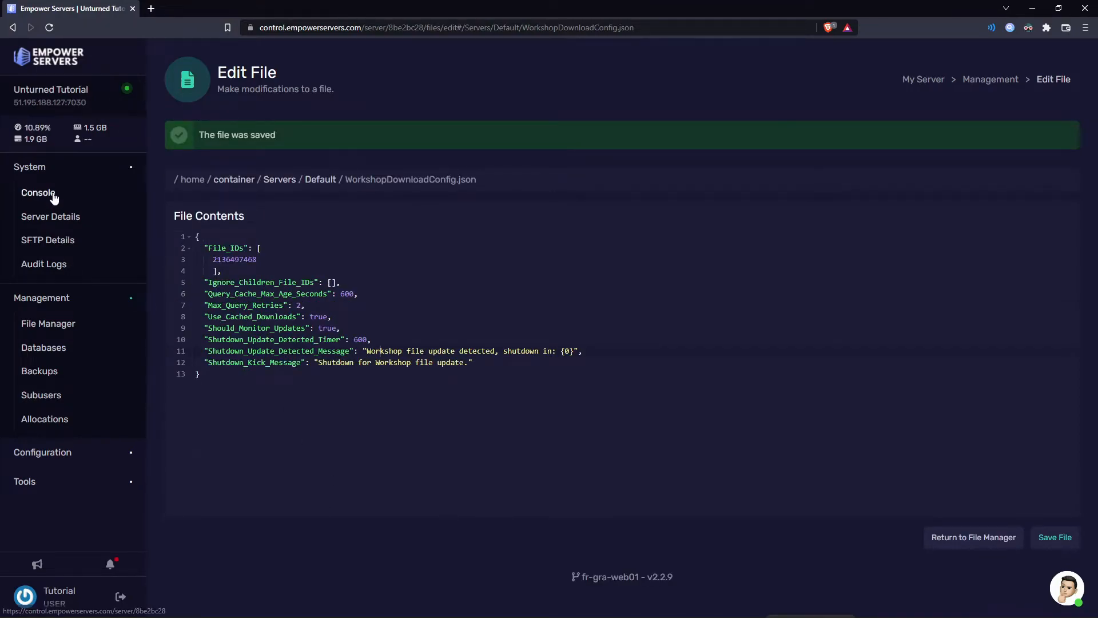
pyautogui.click(38, 192)
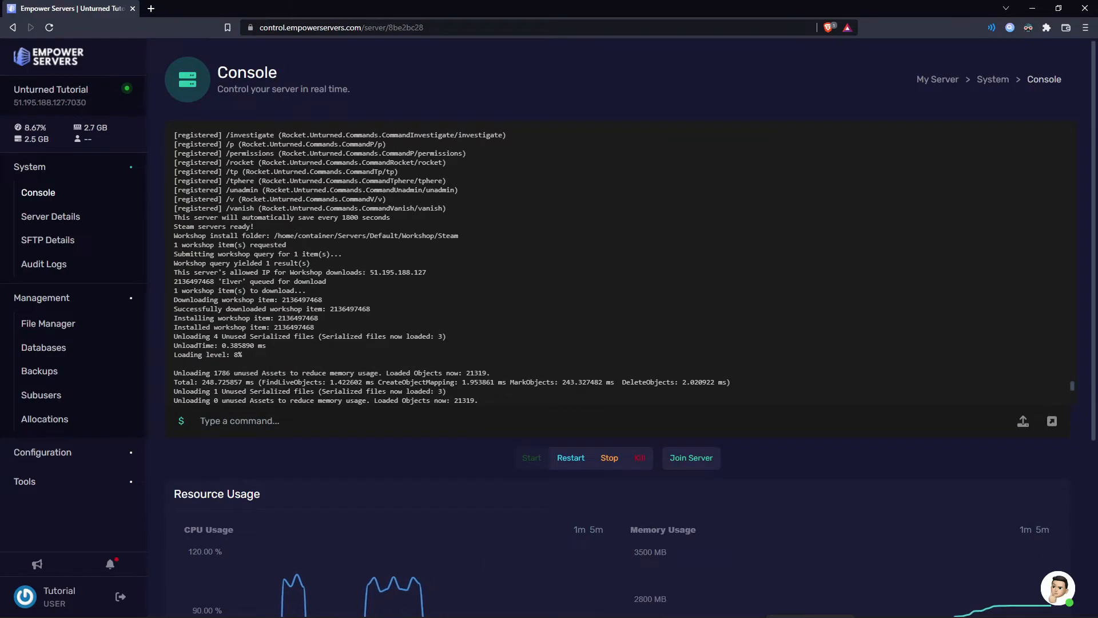
pyautogui.doubleClick(231, 281)
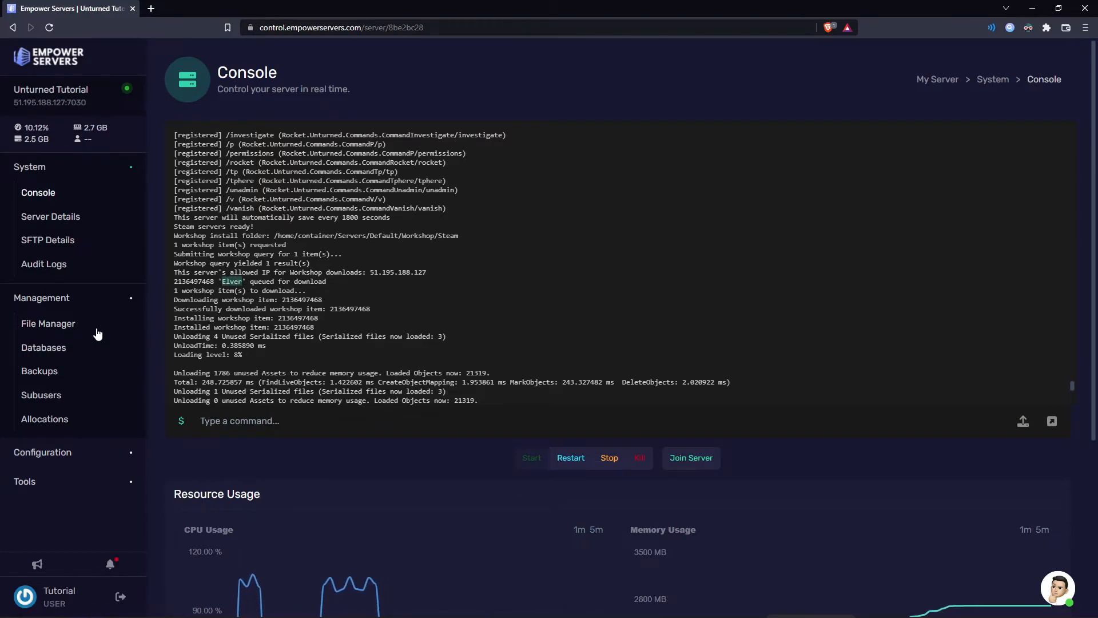
pyautogui.click(48, 323)
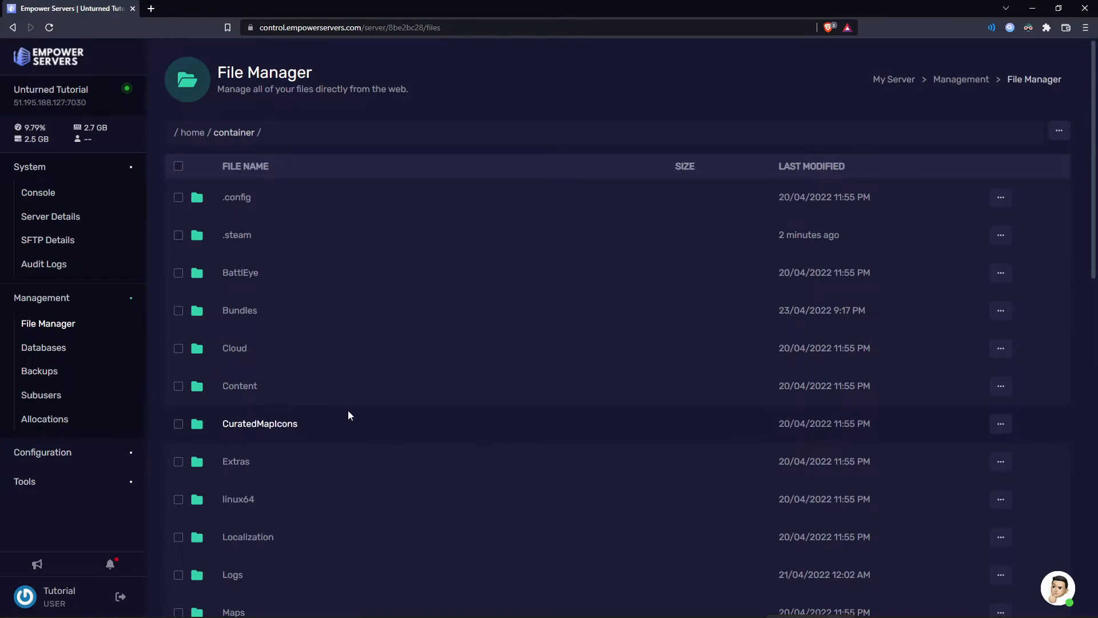
# Set the map to Elver in Commands.dat and join the server in Unturned
pyautogui.scroll(-3)
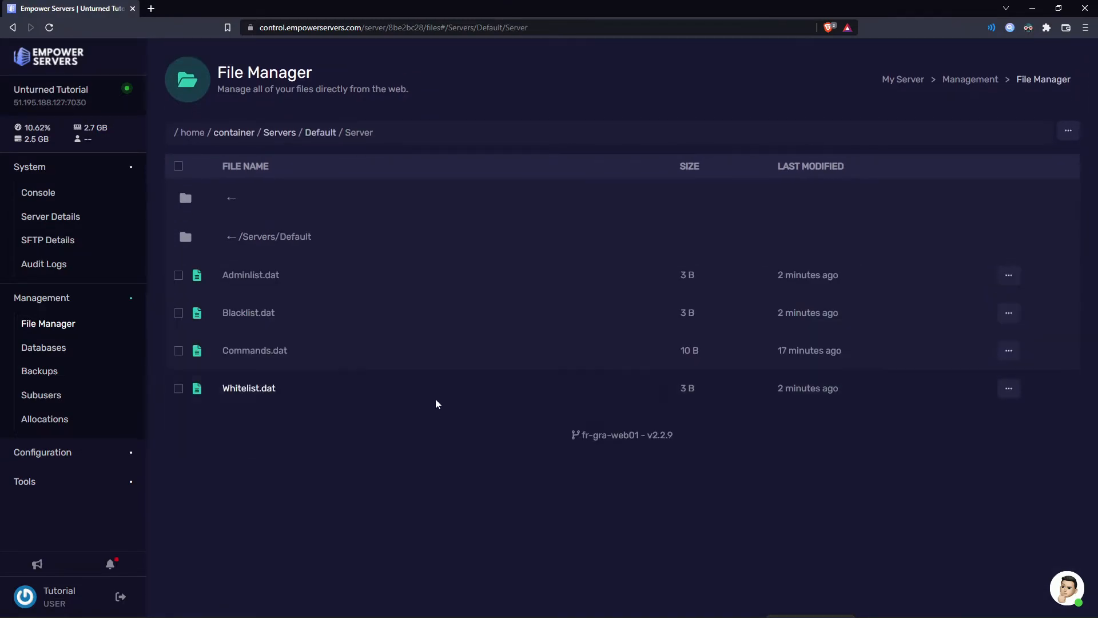
pyautogui.click(254, 350)
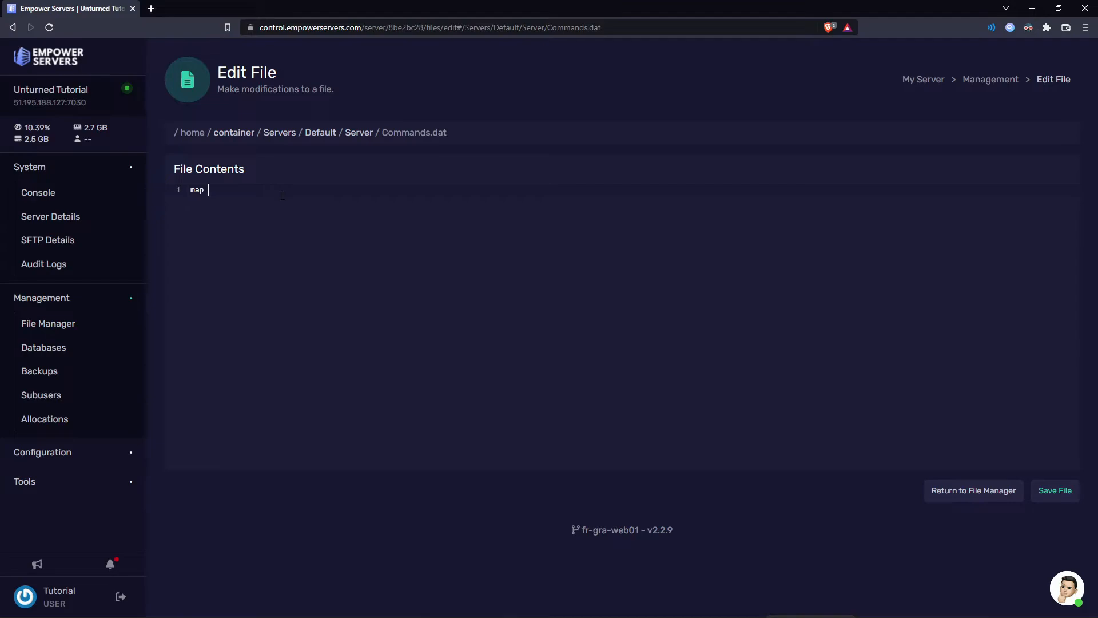
pyautogui.write('Elver')
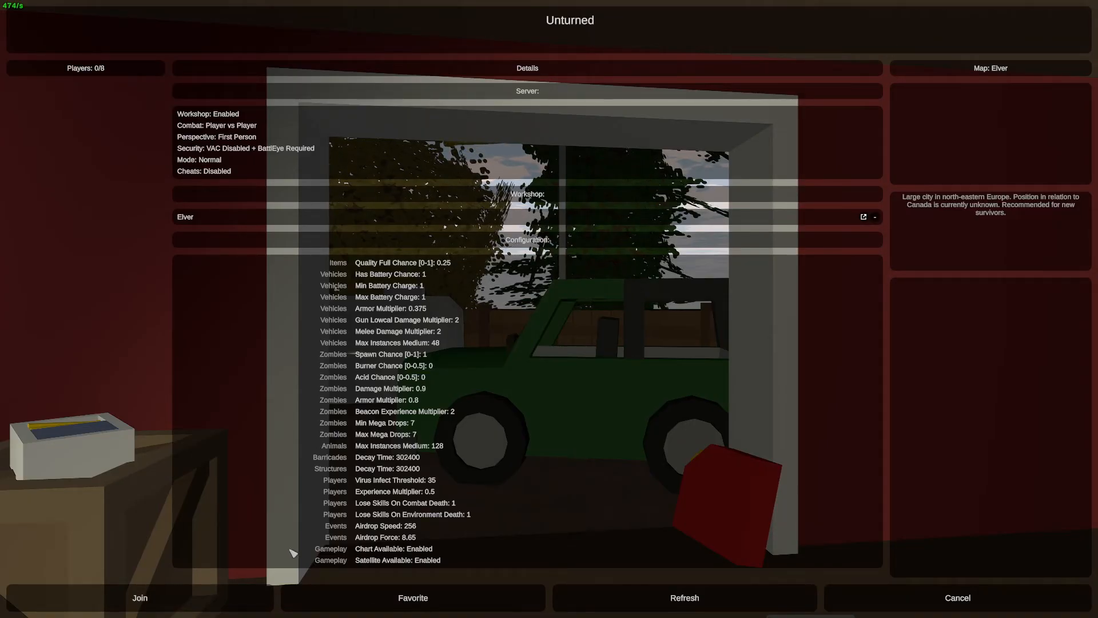
pyautogui.click(140, 597)
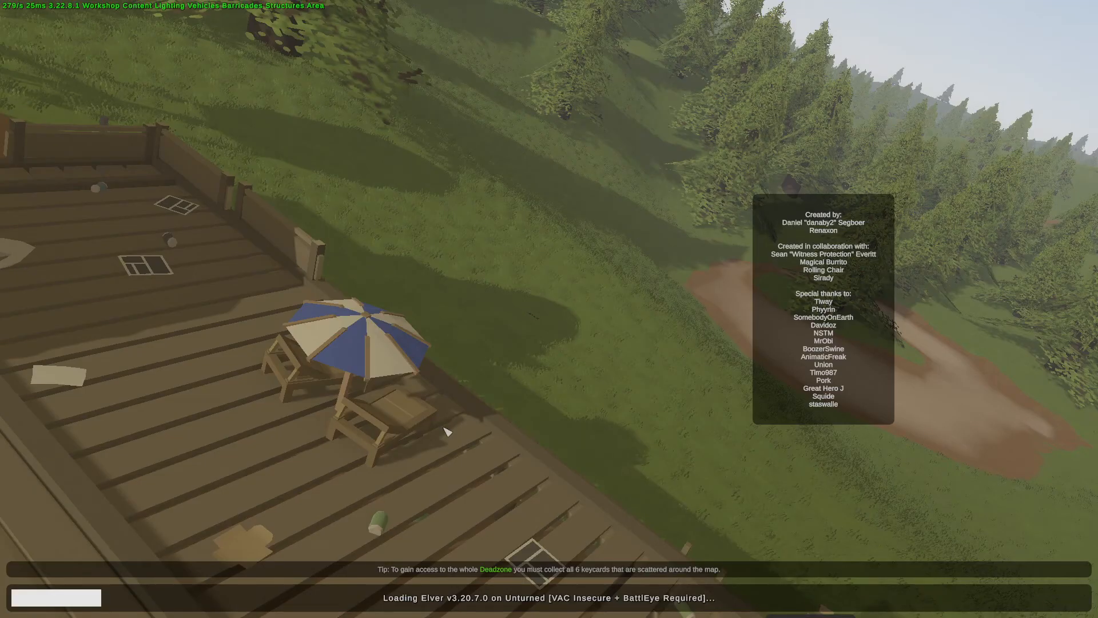